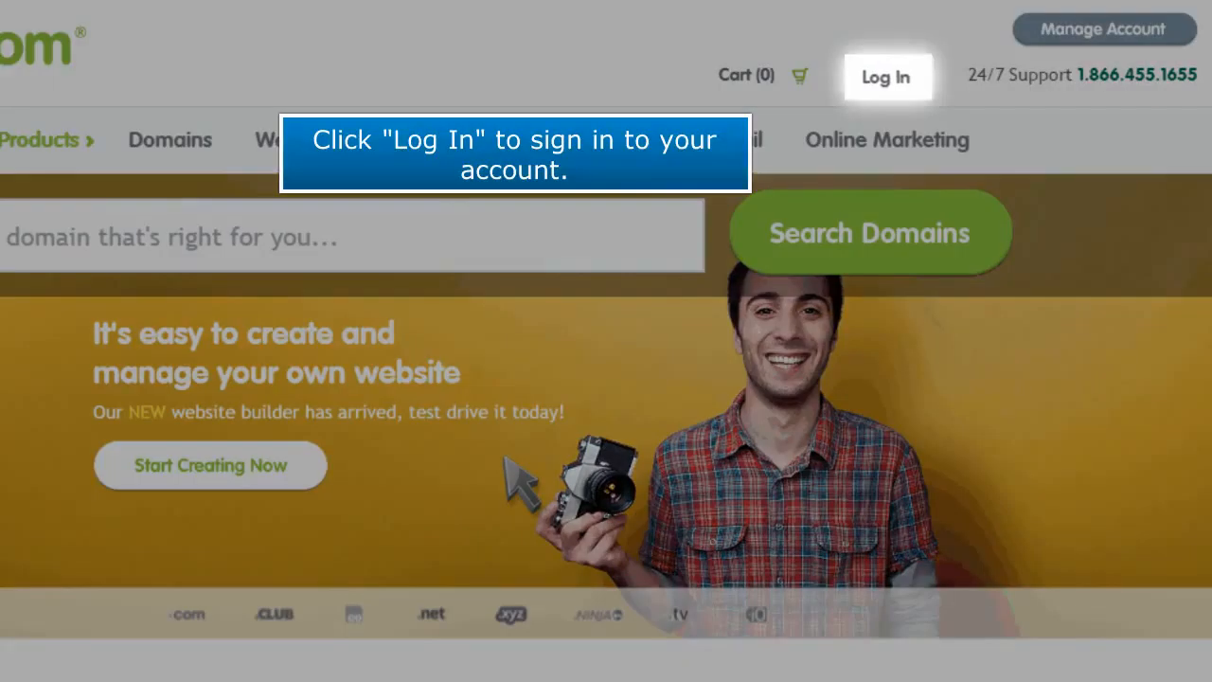
mouse_move(644, 364)
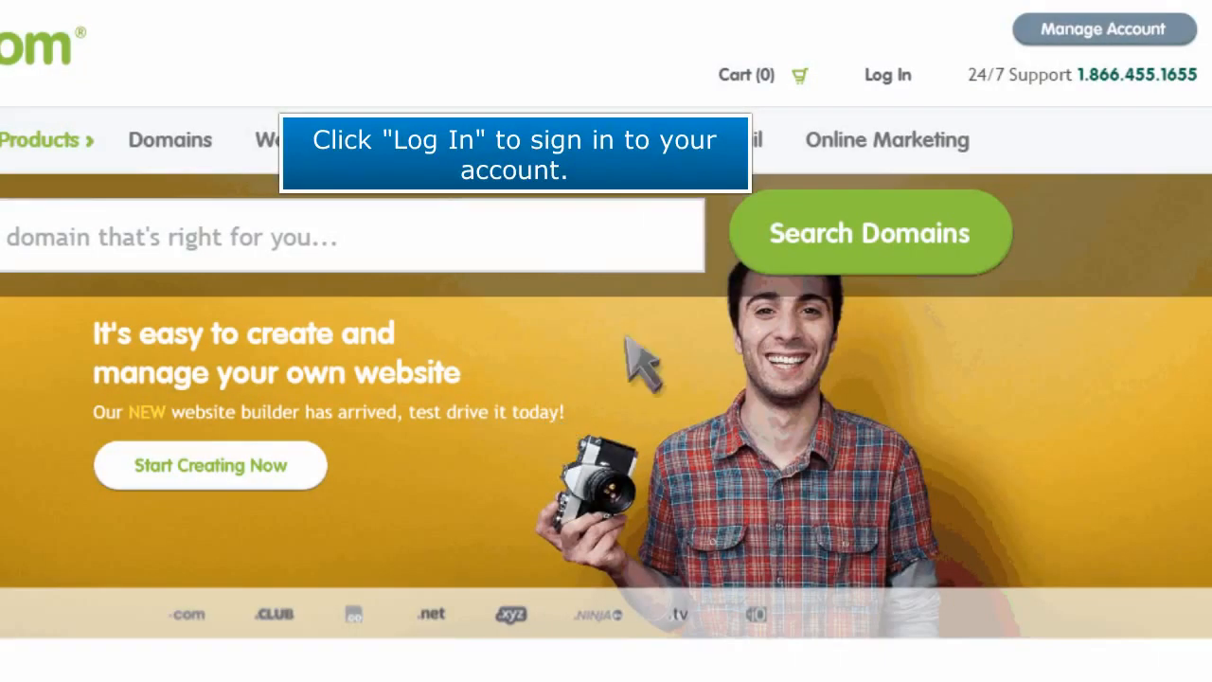
Go to the Register.com account sign-in page from the home page header
left_click(886, 76)
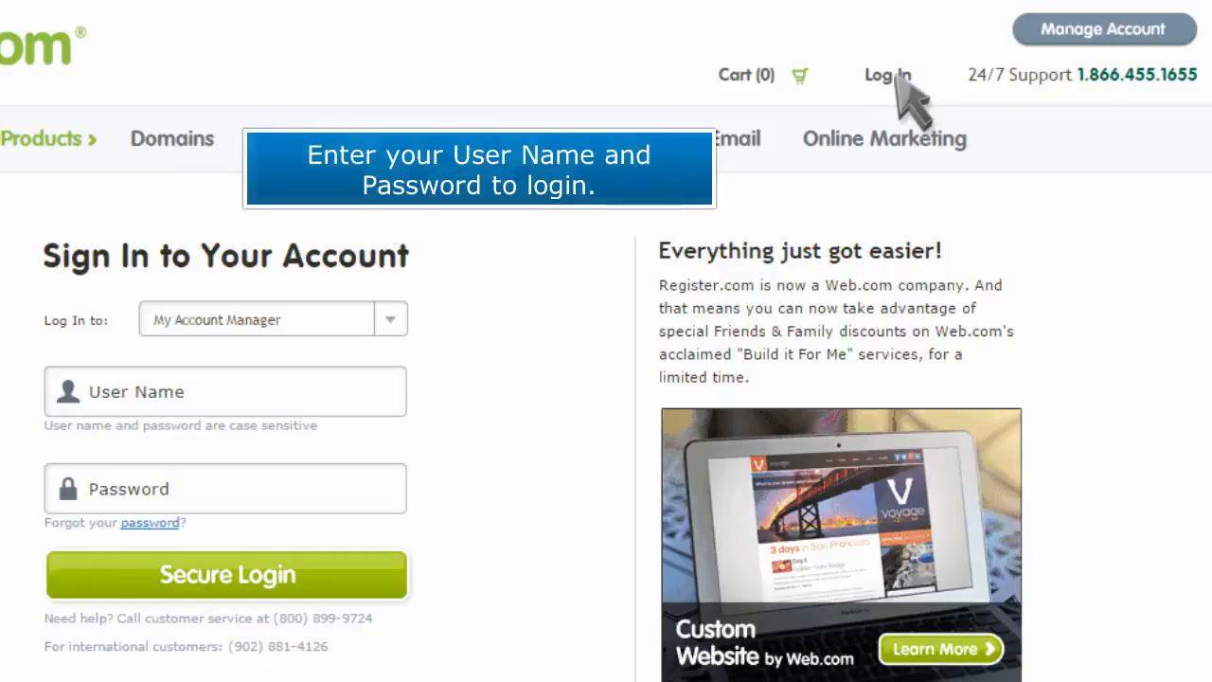
Sign in with the account credentials and reach the account dashboard
type("demowolf")
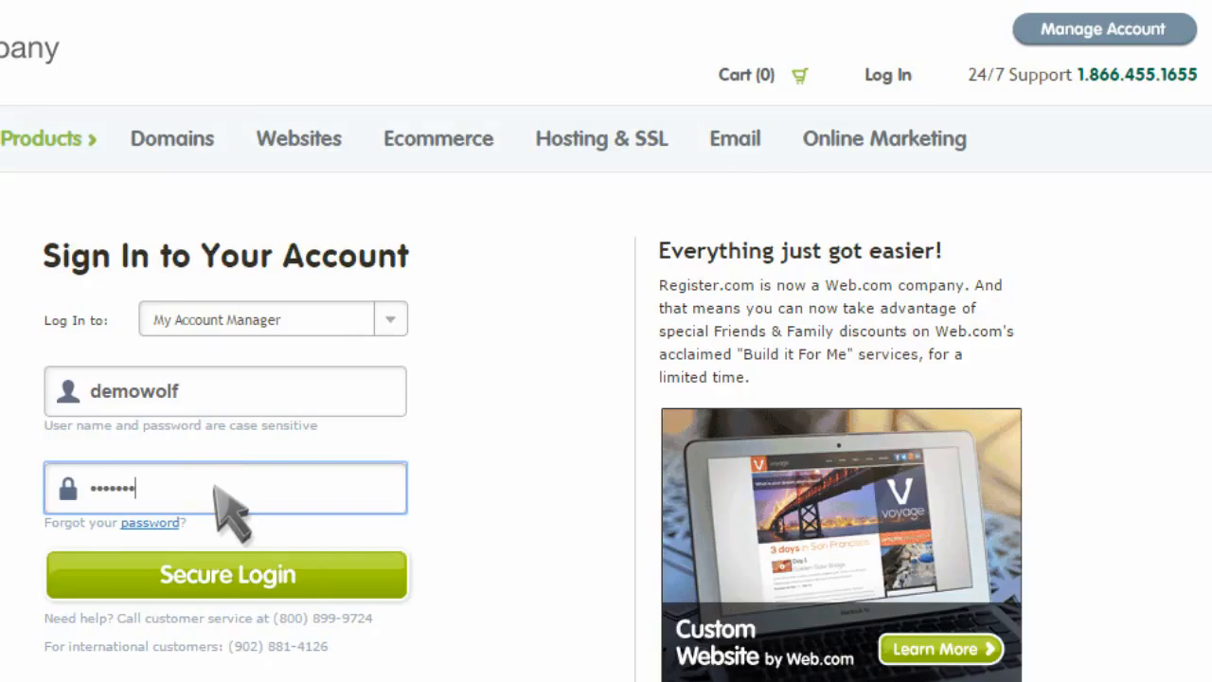
left_click(228, 576)
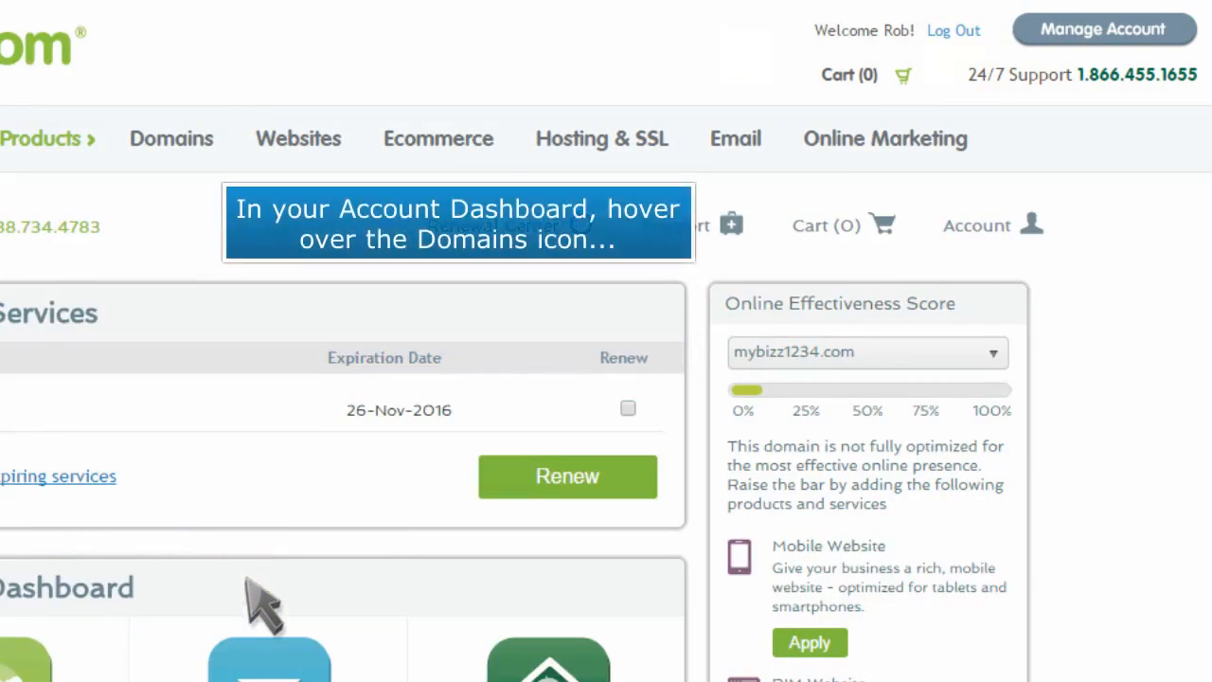
List mybizz1234.com's domain products via the dashboard's Domains manage option
scroll("down", 3)
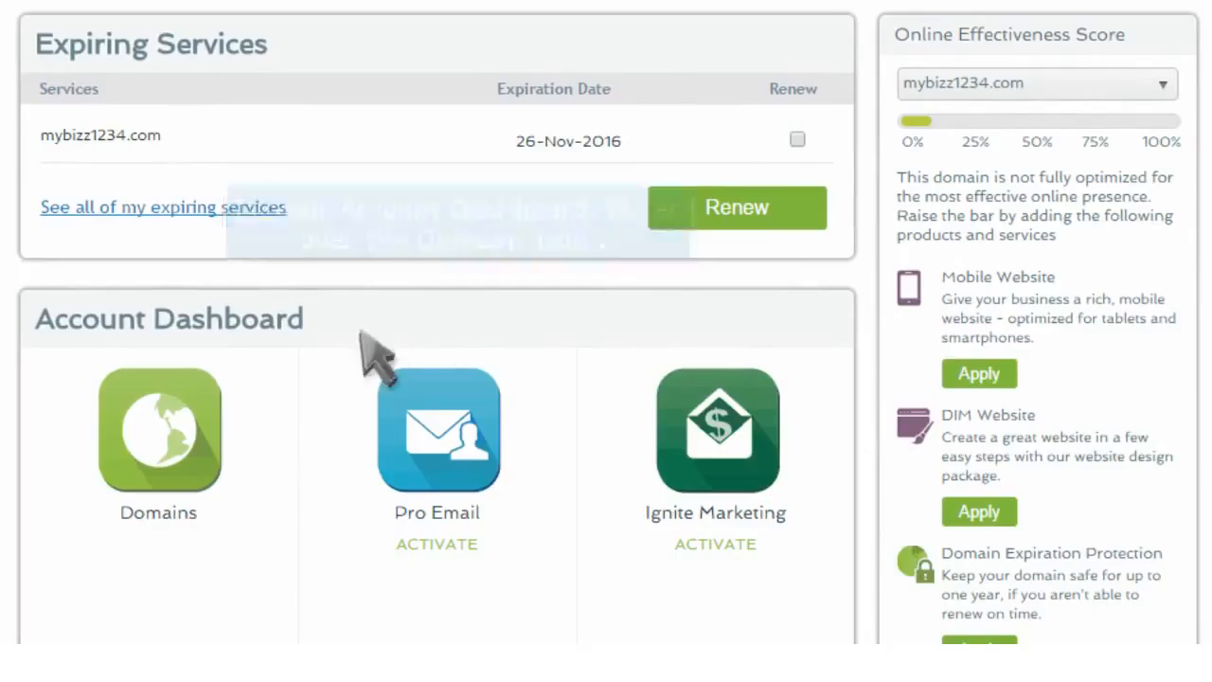
left_click(159, 432)
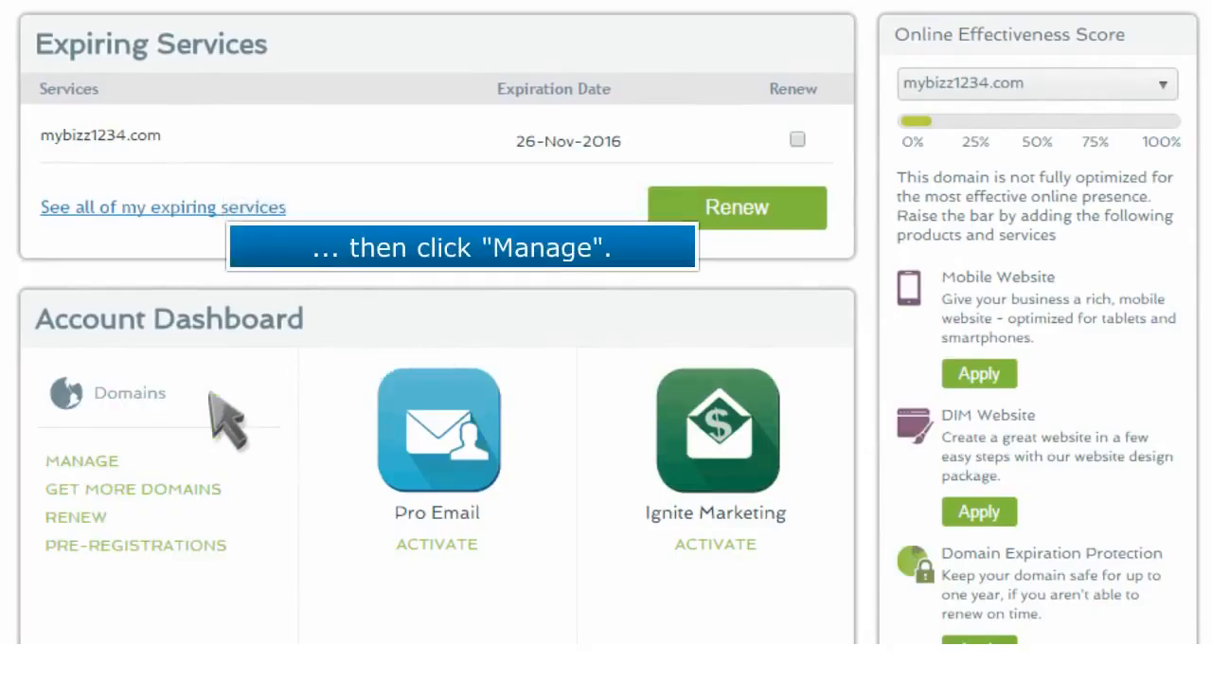
left_click(82, 460)
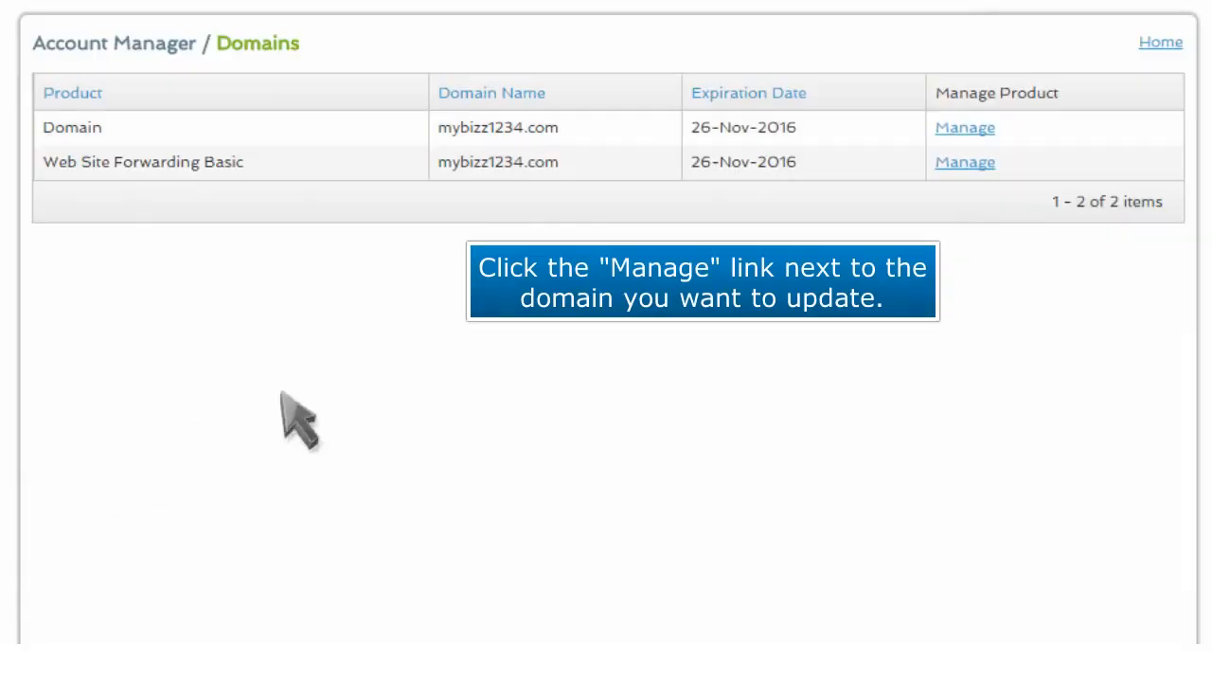
Update mybizz1234.com's nameservers to ns1.bishmore.com and ns2.bishmore.com and confirm the change
left_click(963, 127)
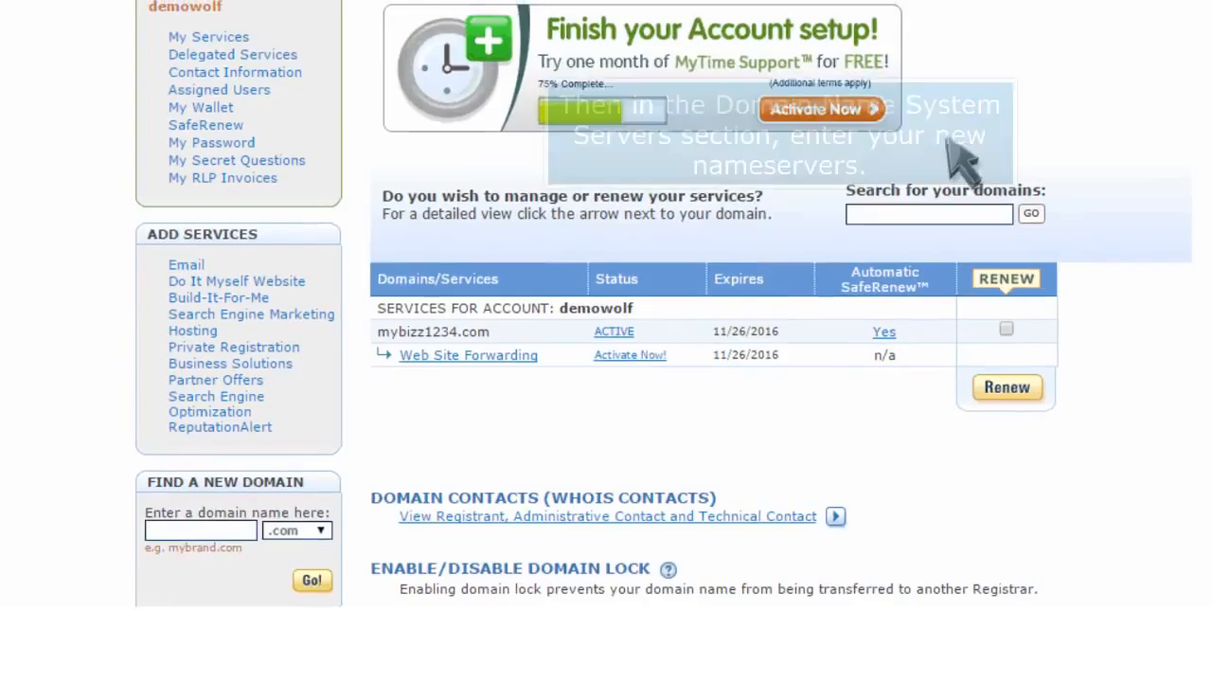
scroll("down", 3)
type("ns2.")
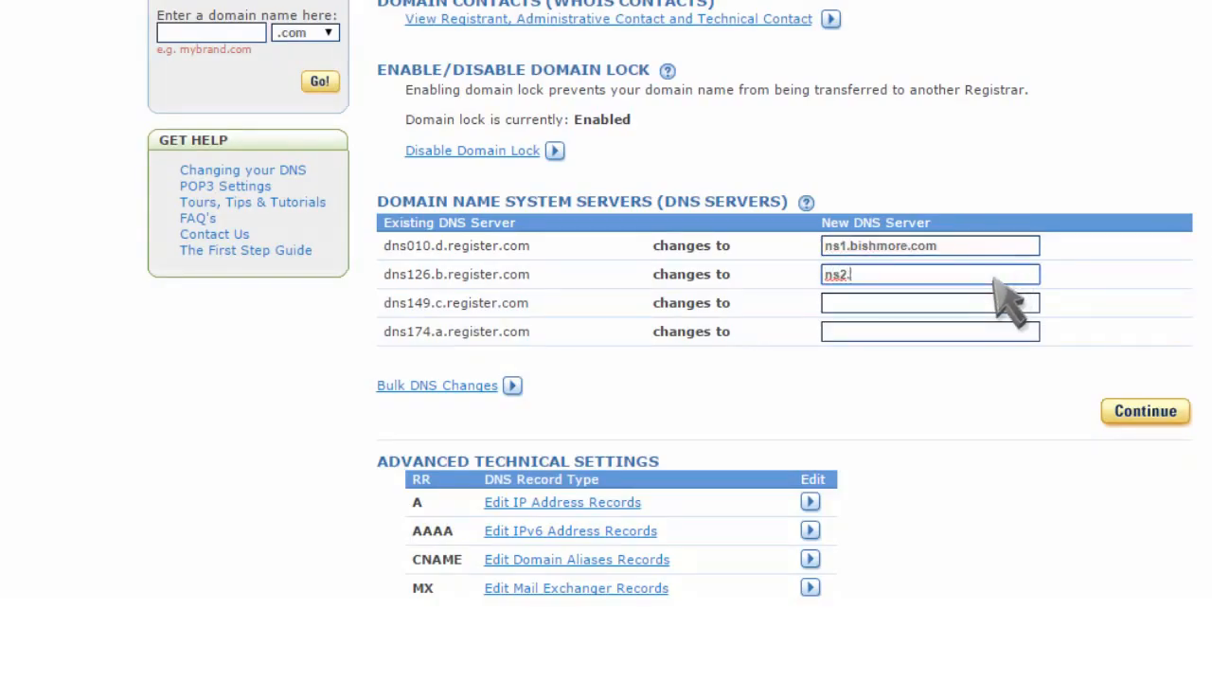
left_click(1144, 409)
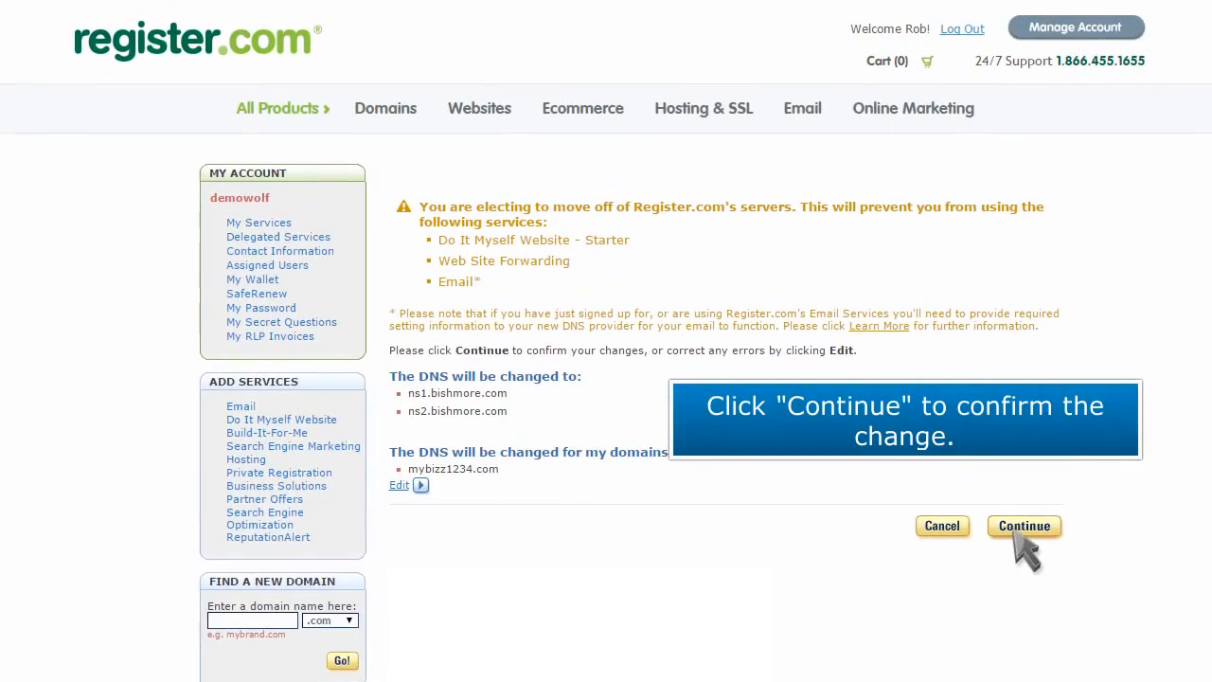
left_click(1023, 526)
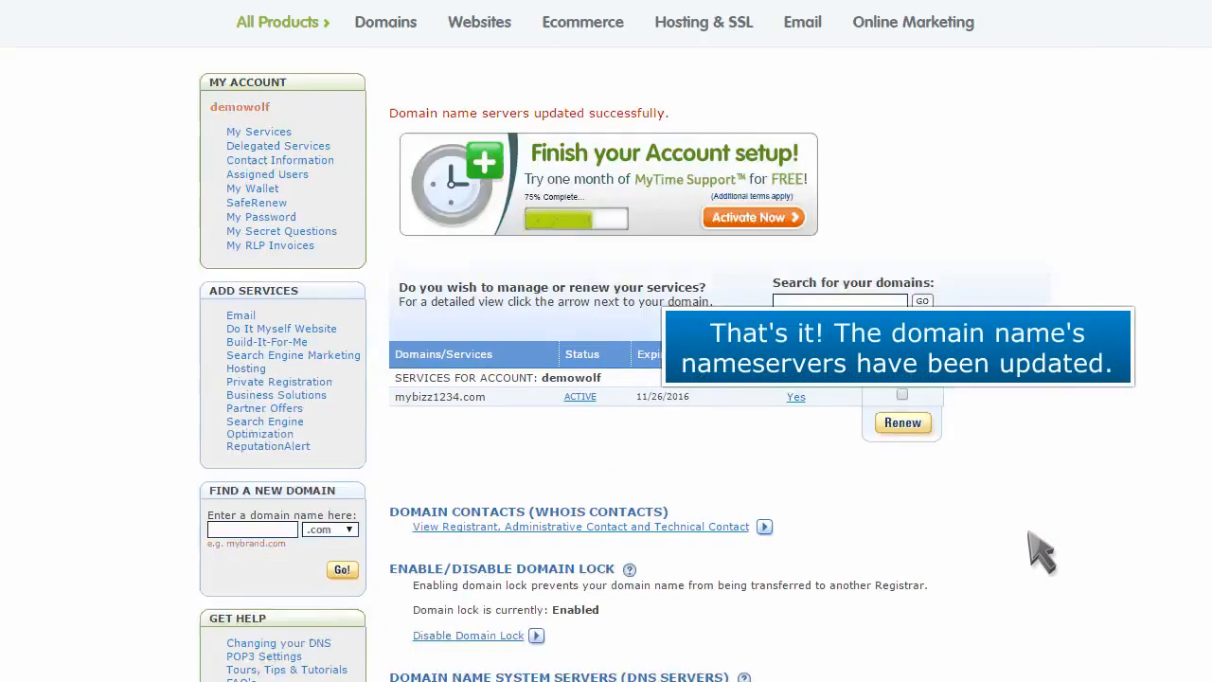
scroll("down", 3)
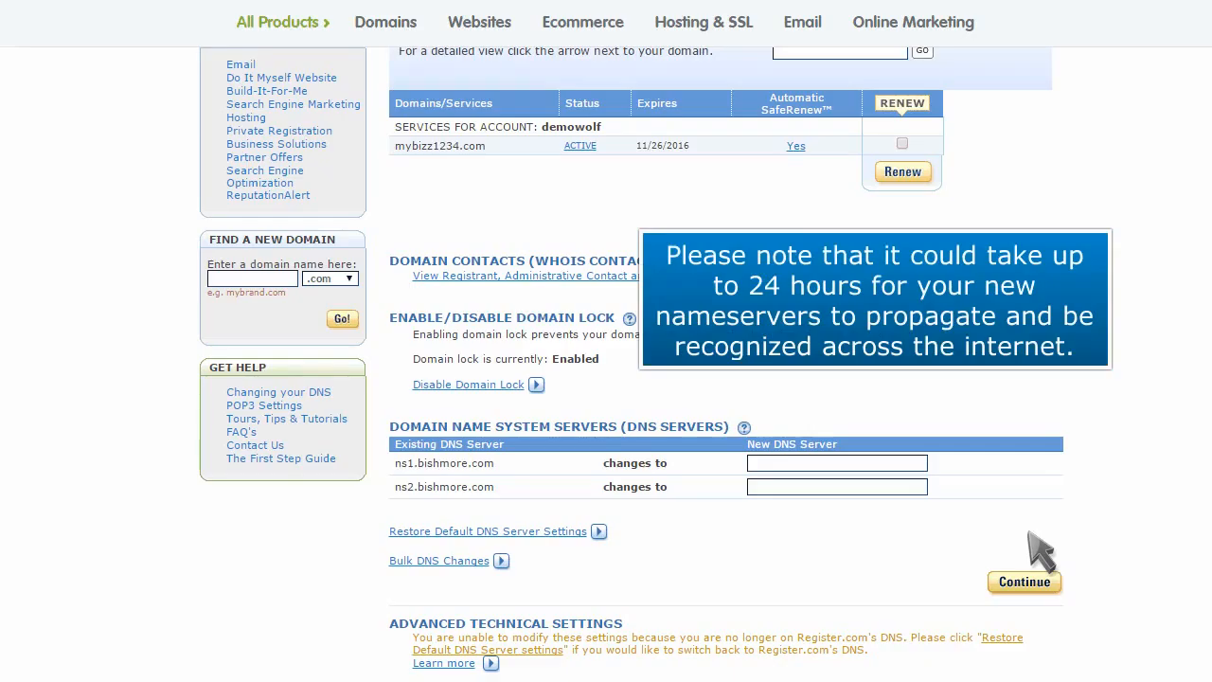
left_click(1023, 581)
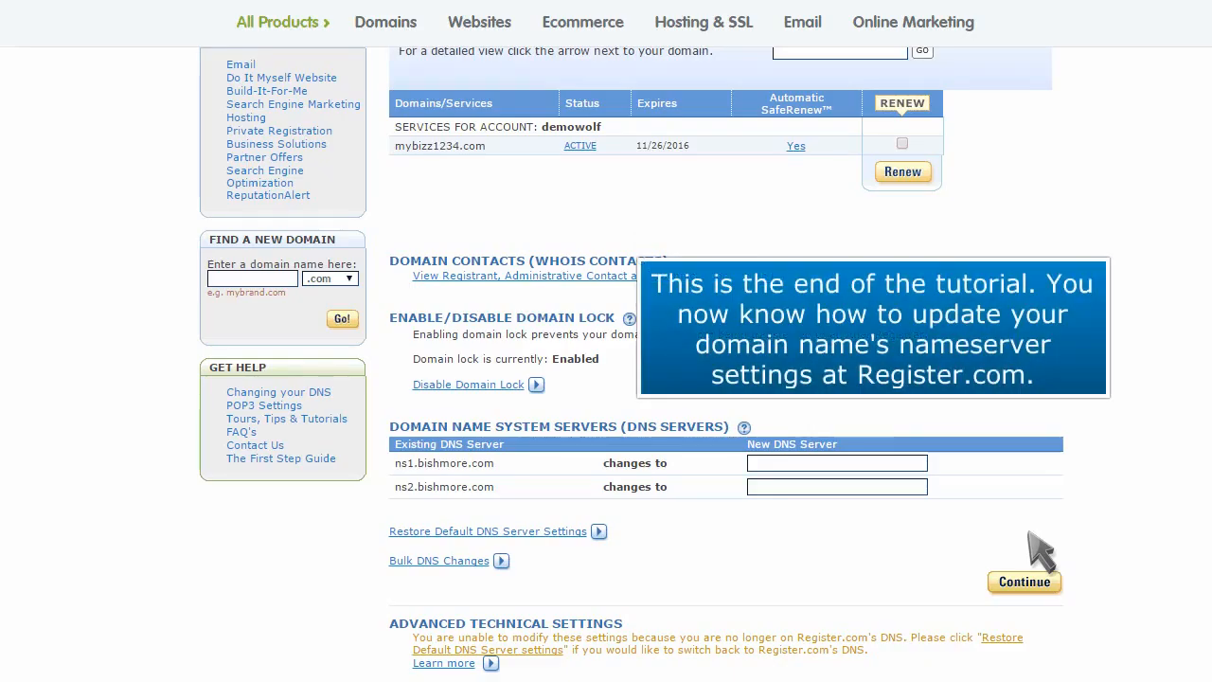